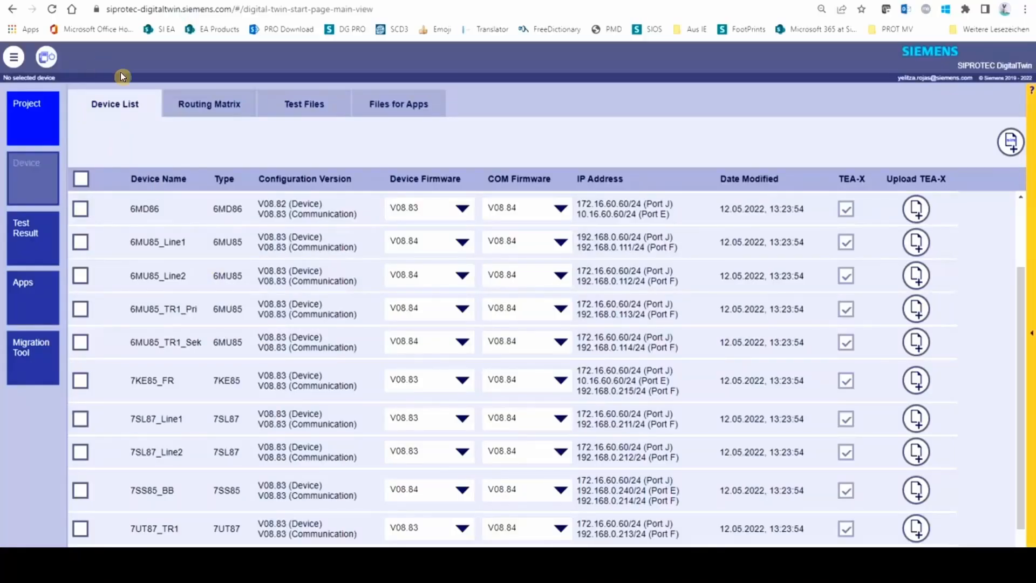
mouse_move(19, 55)
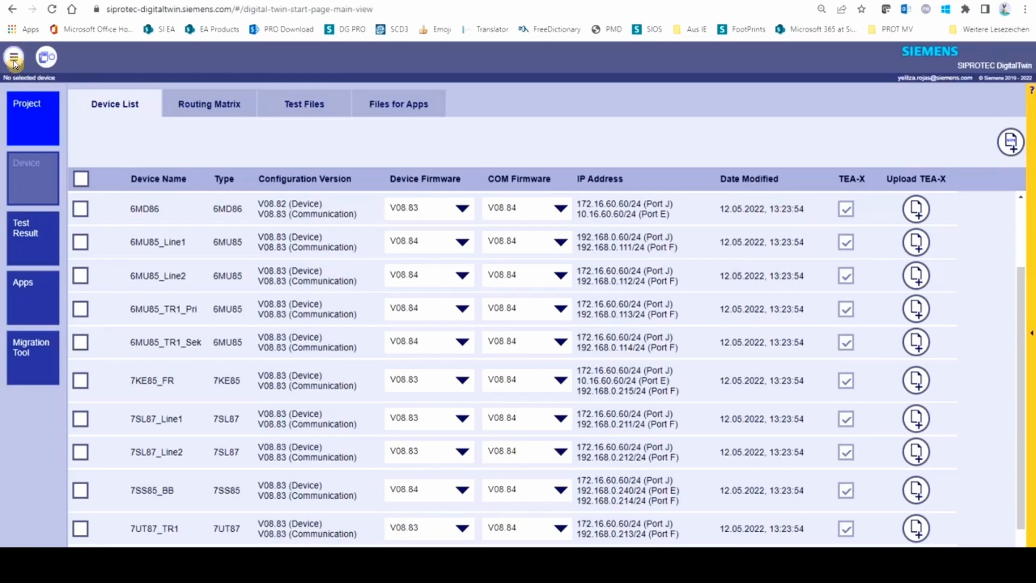
Bring up the DigitalTwin side menu with manuals, VPN password and account options
click(13, 57)
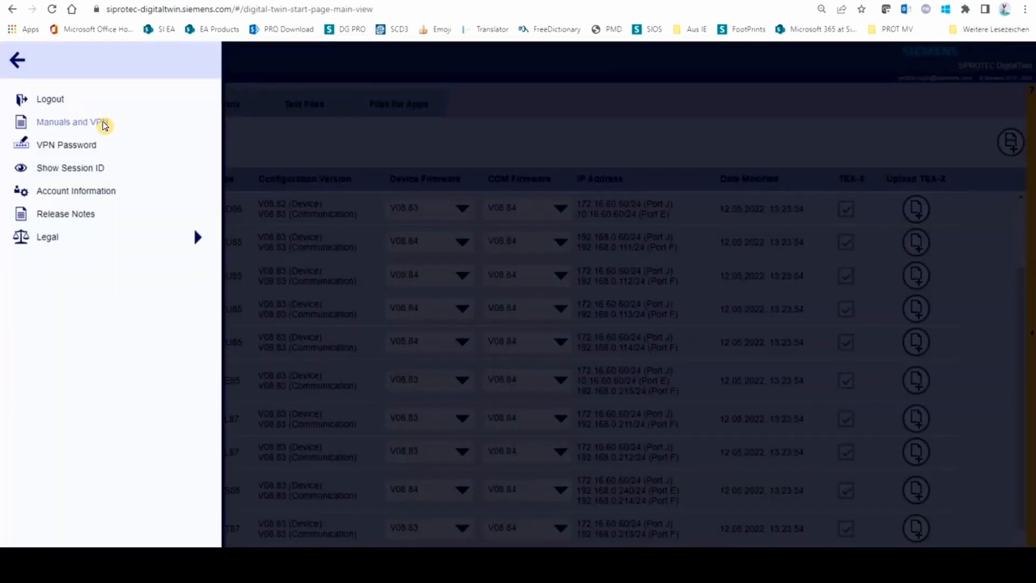
Show the VPN_Client folder with the SoftEther guides and bridge config file
click(74, 122)
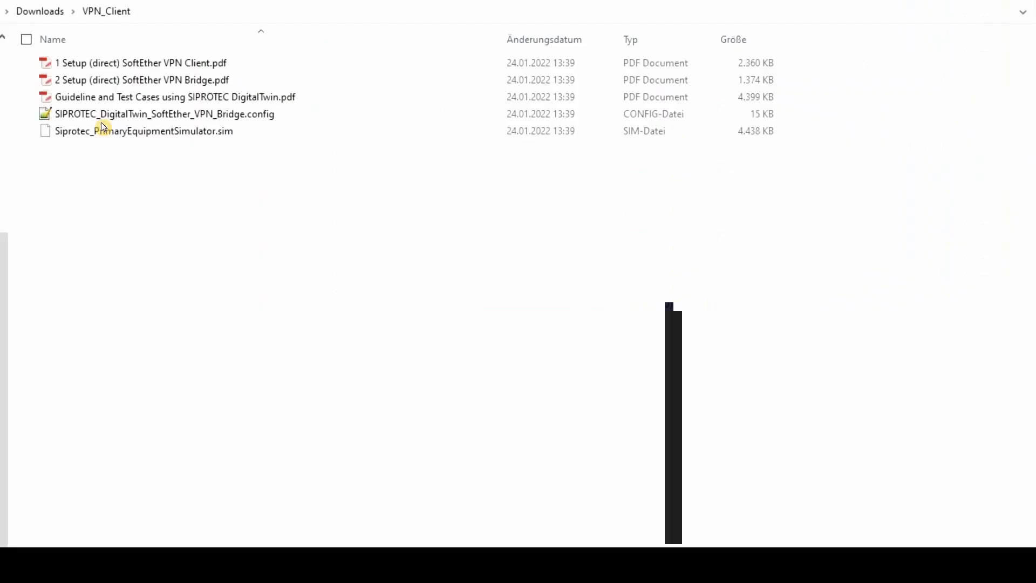
mouse_move(171, 76)
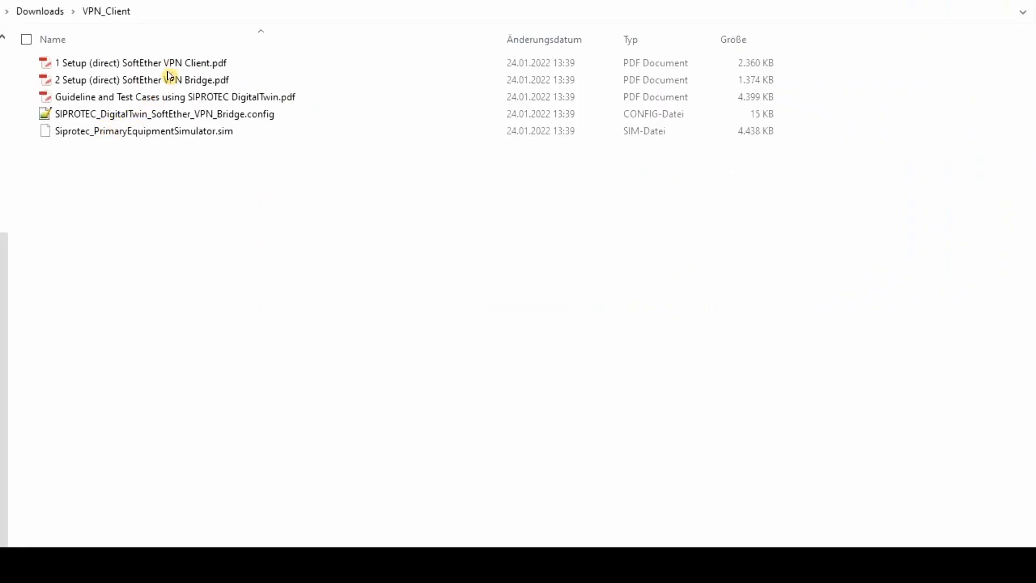
mouse_move(280, 58)
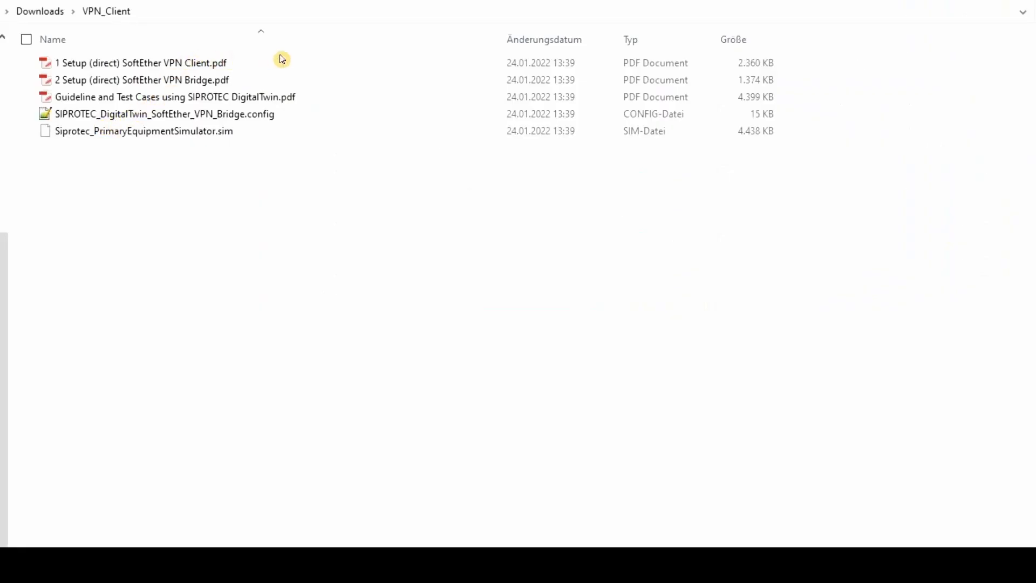
mouse_move(305, 152)
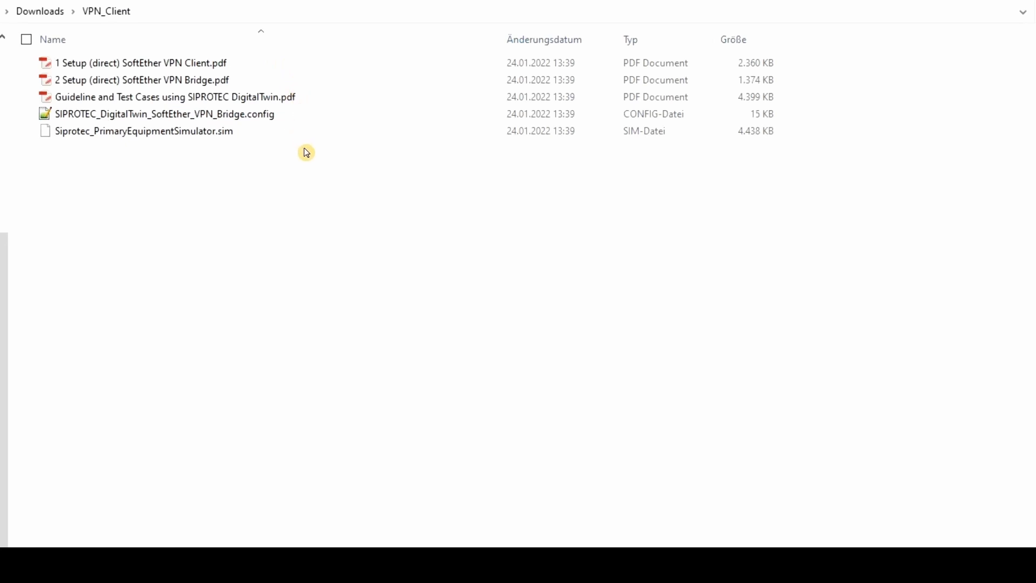
mouse_move(311, 59)
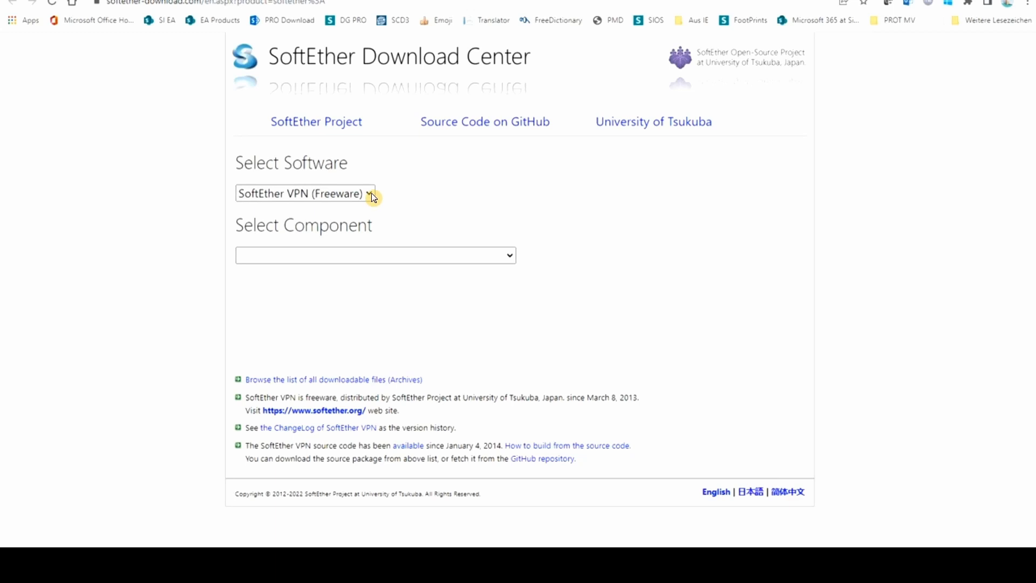
Choose component SoftEther VPN Bridge and platform Windows to list its download files
click(305, 193)
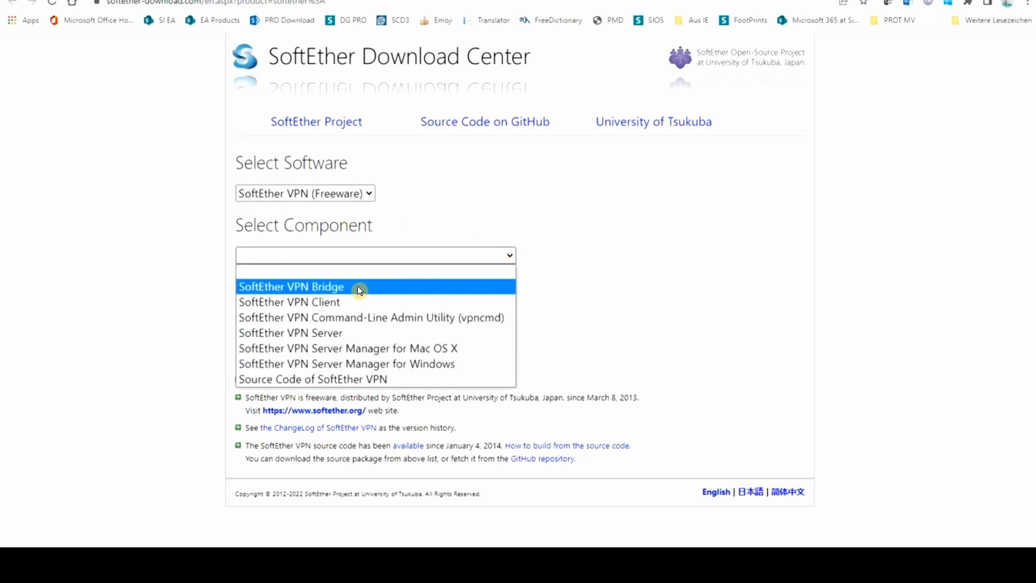
click(291, 286)
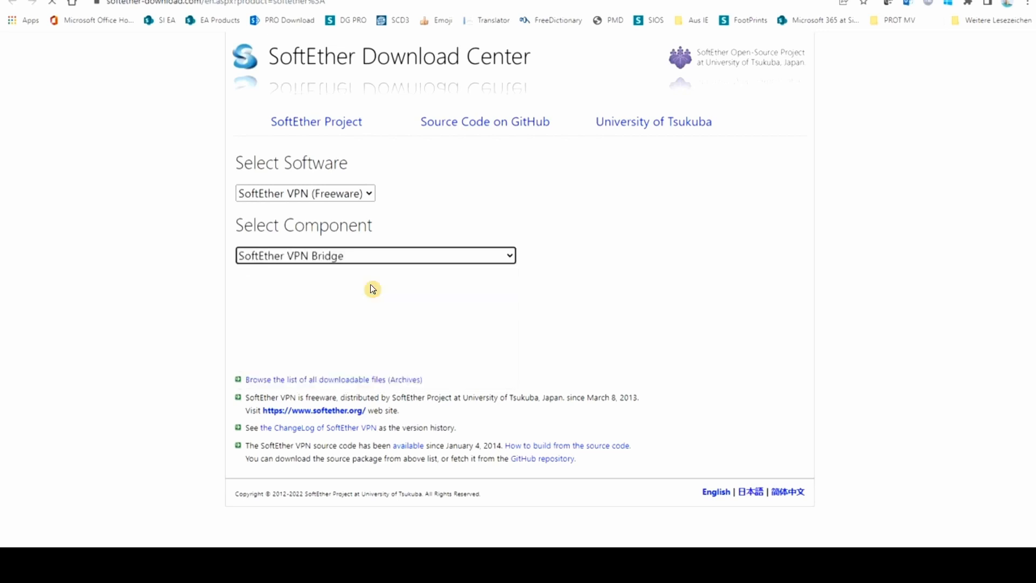
click(266, 316)
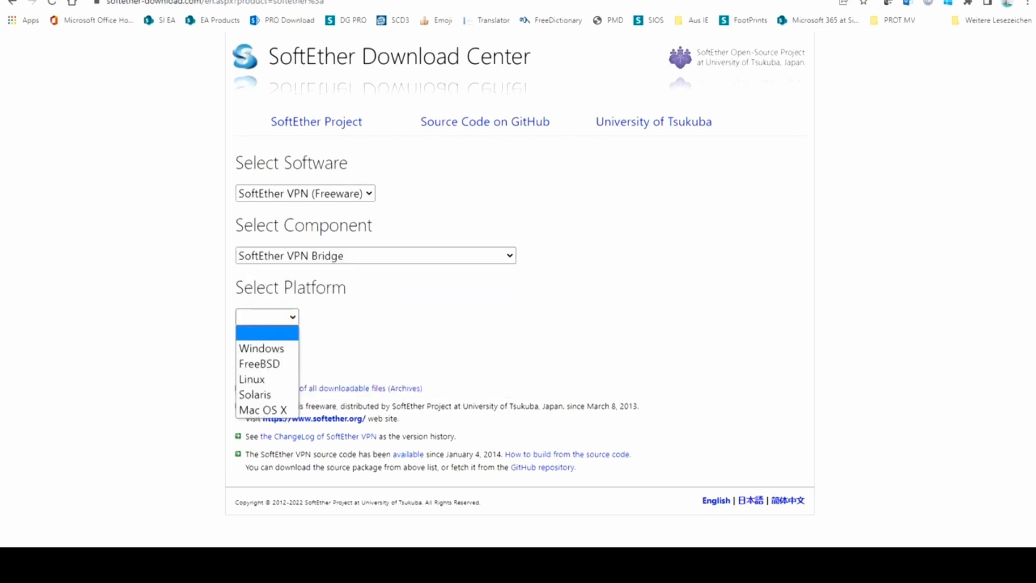
mouse_move(268, 348)
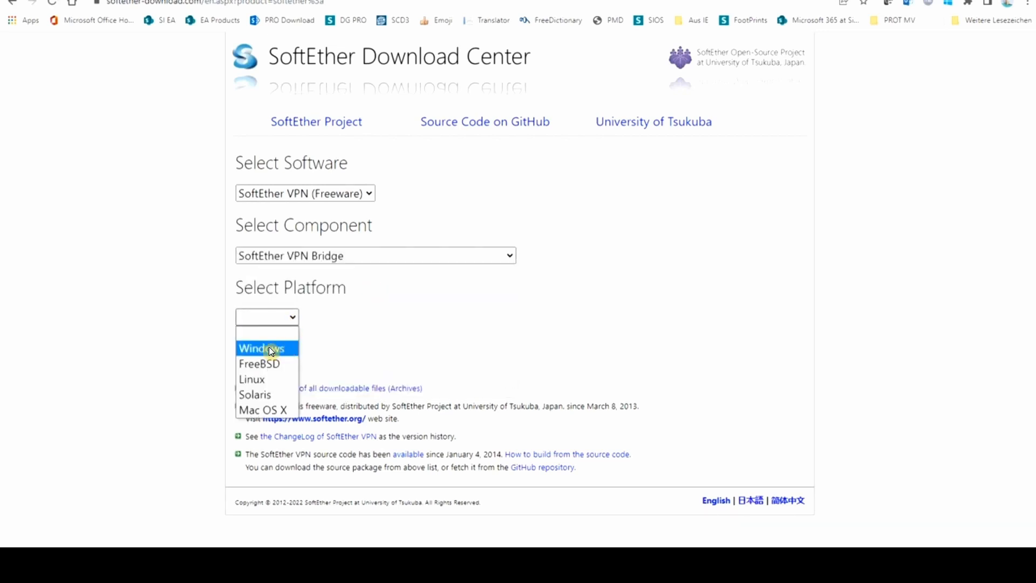
click(260, 347)
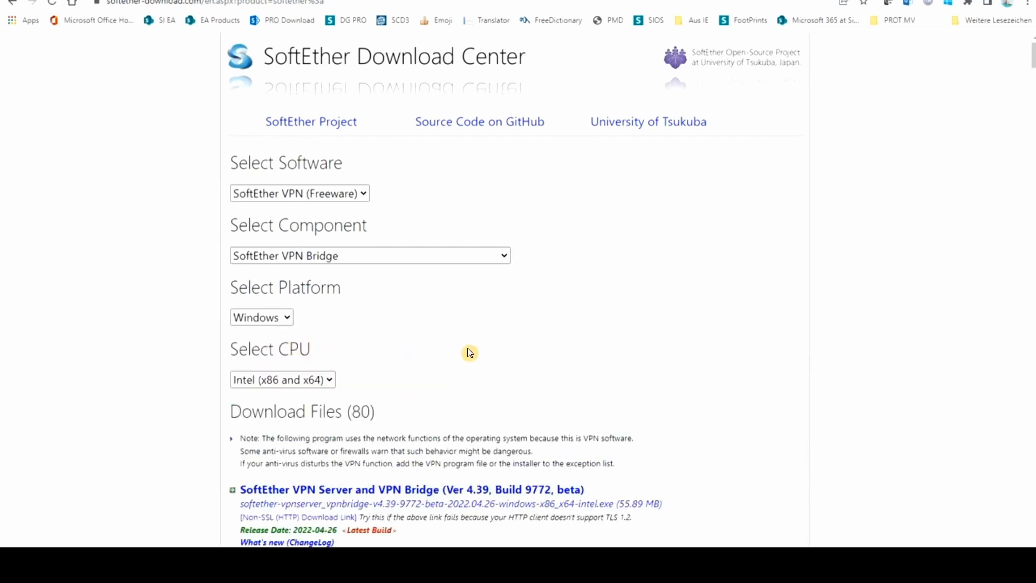
scroll(down, 3)
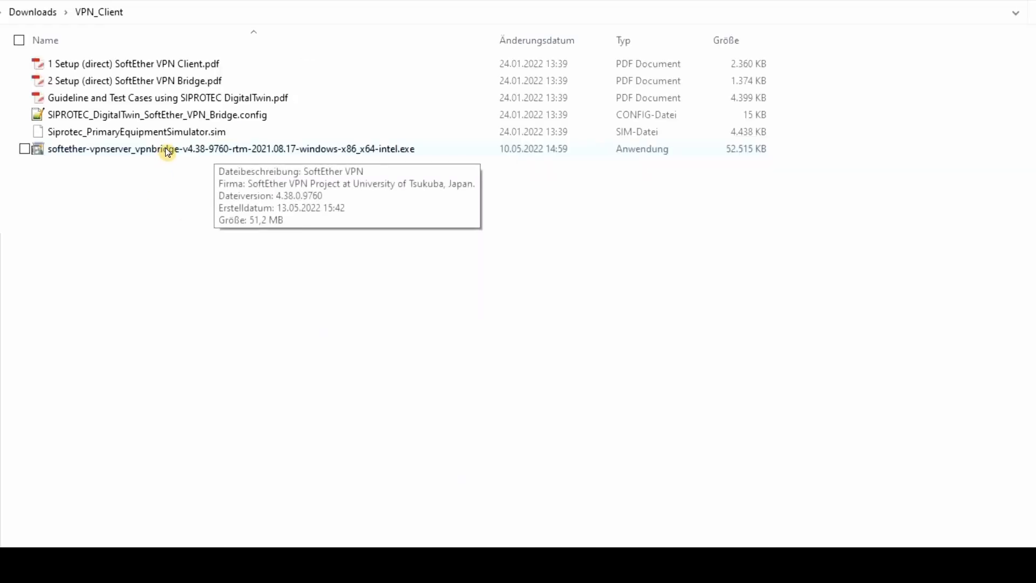
Launch the downloaded installer and choose SoftEther VPN Bridge in the setup wizard
double_click(229, 147)
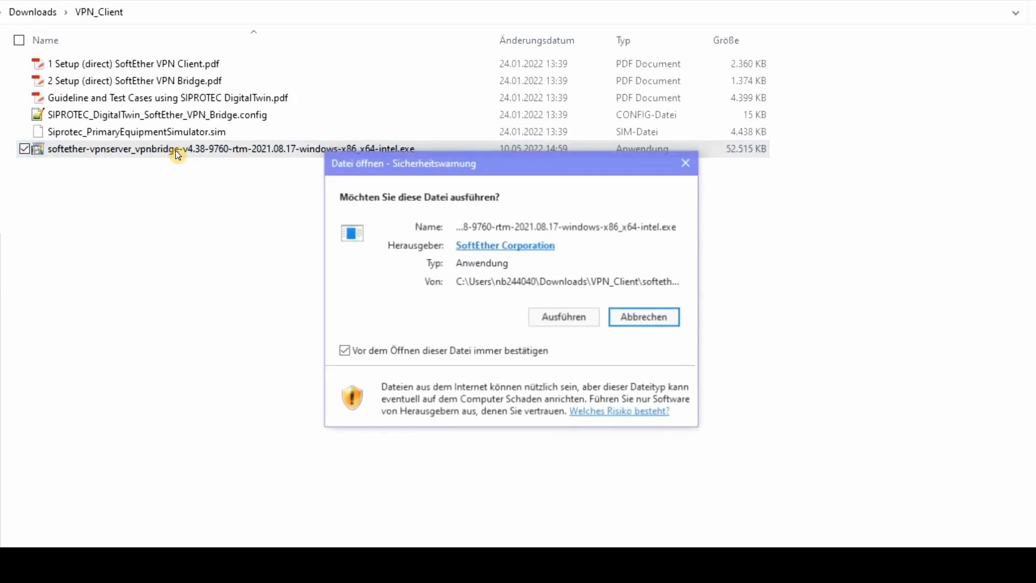
click(564, 316)
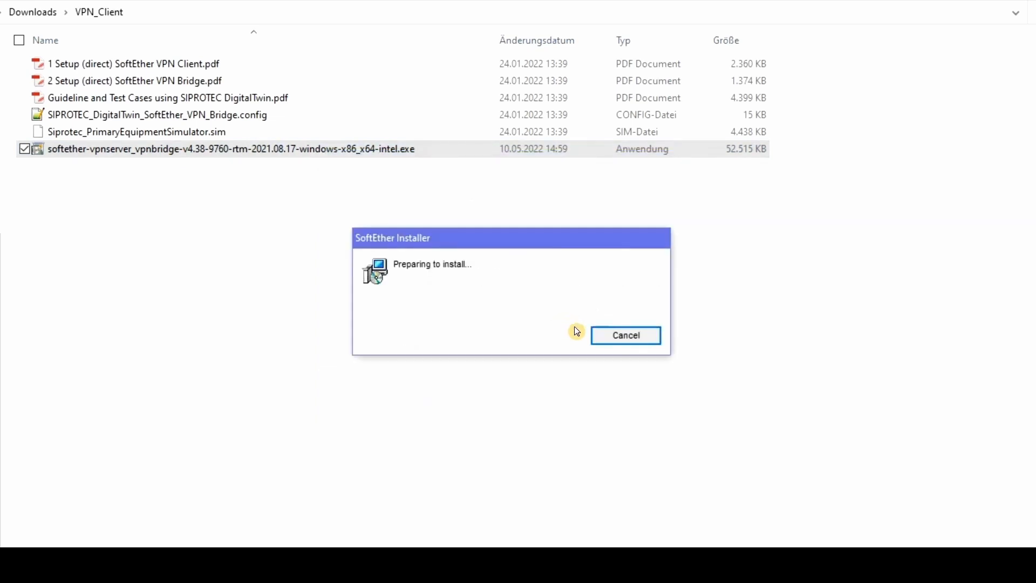
mouse_move(554, 379)
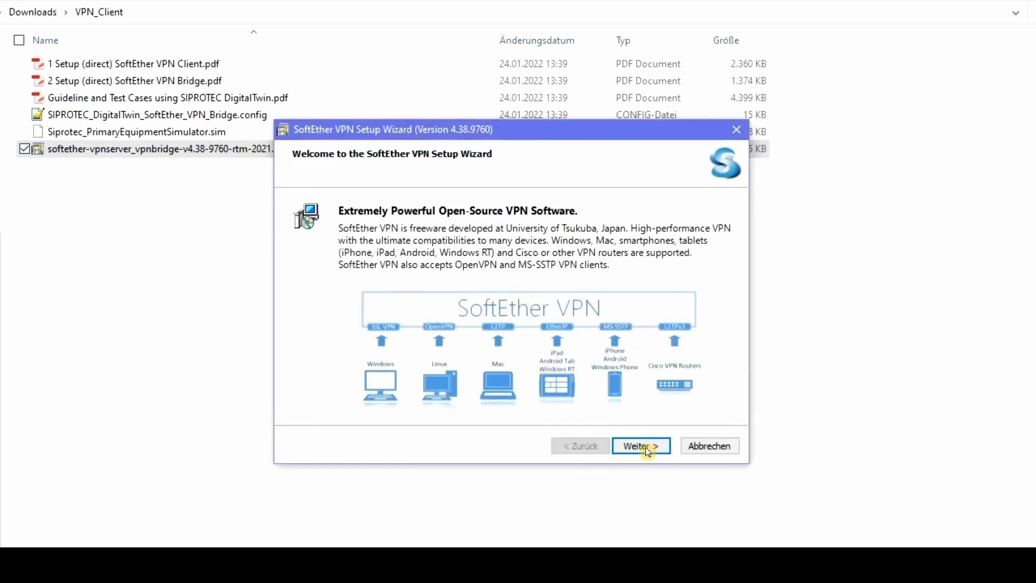
click(640, 446)
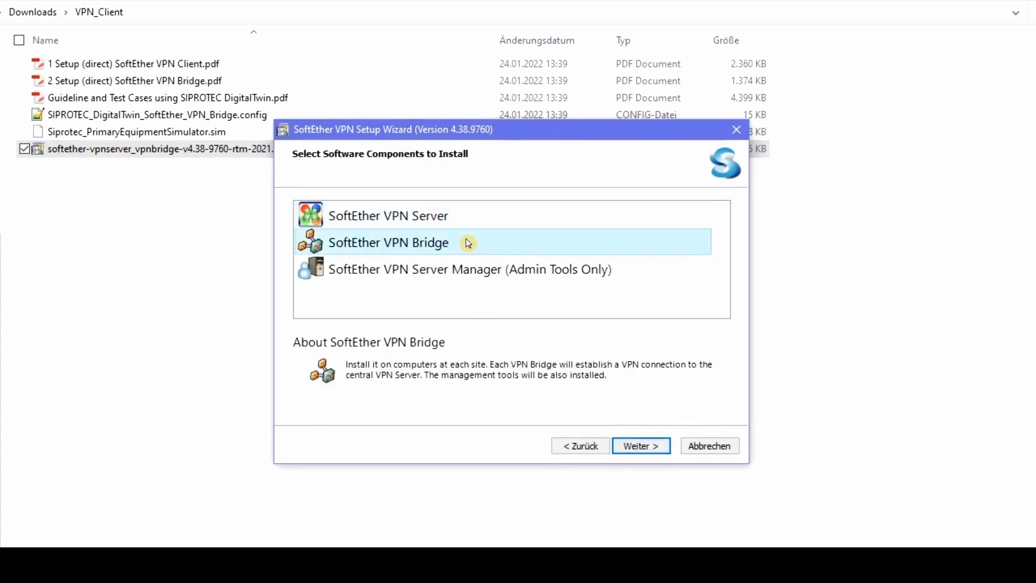
click(640, 446)
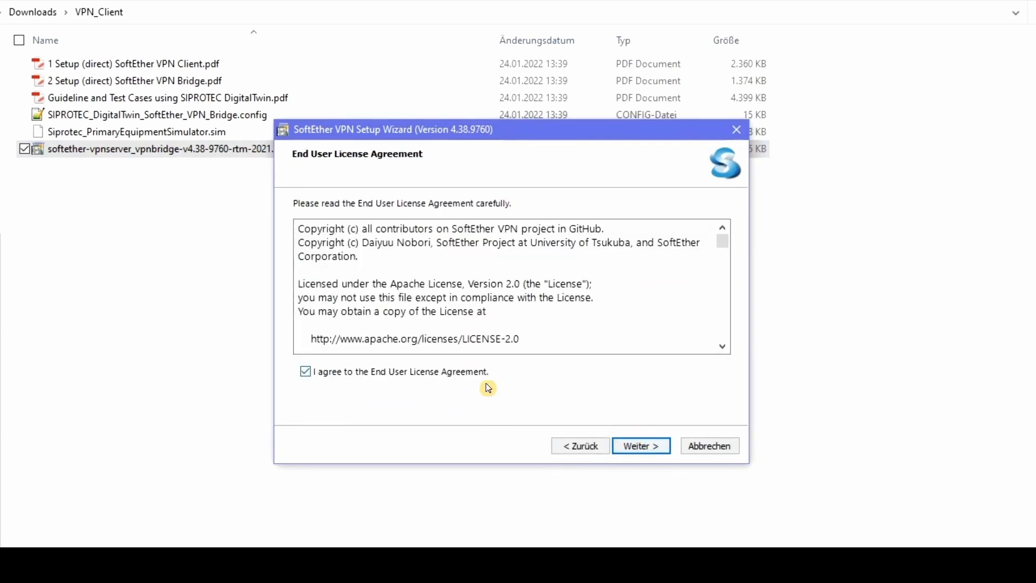
Accept the license and notices and install into the default Program Files directory
click(639, 446)
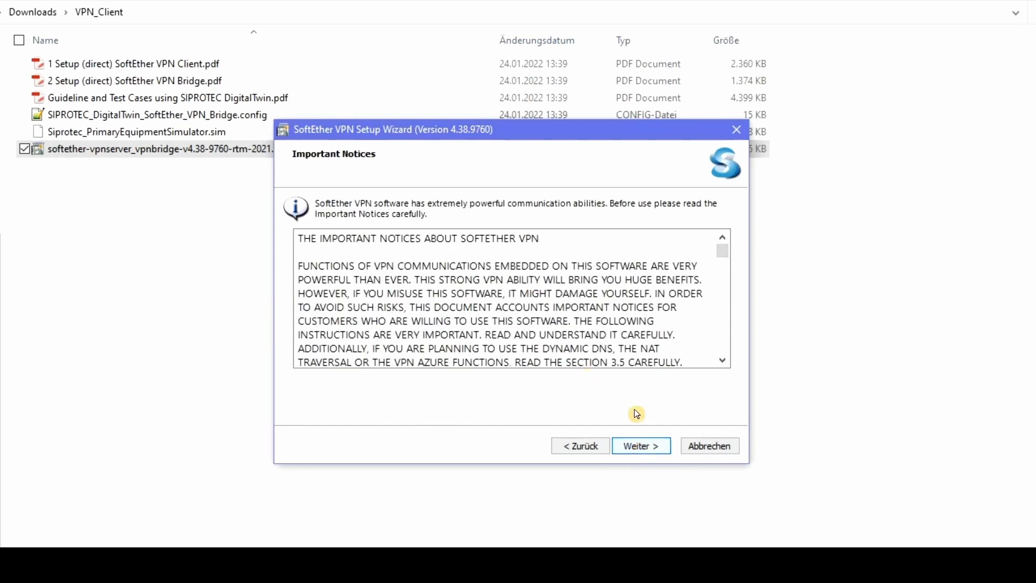
click(640, 446)
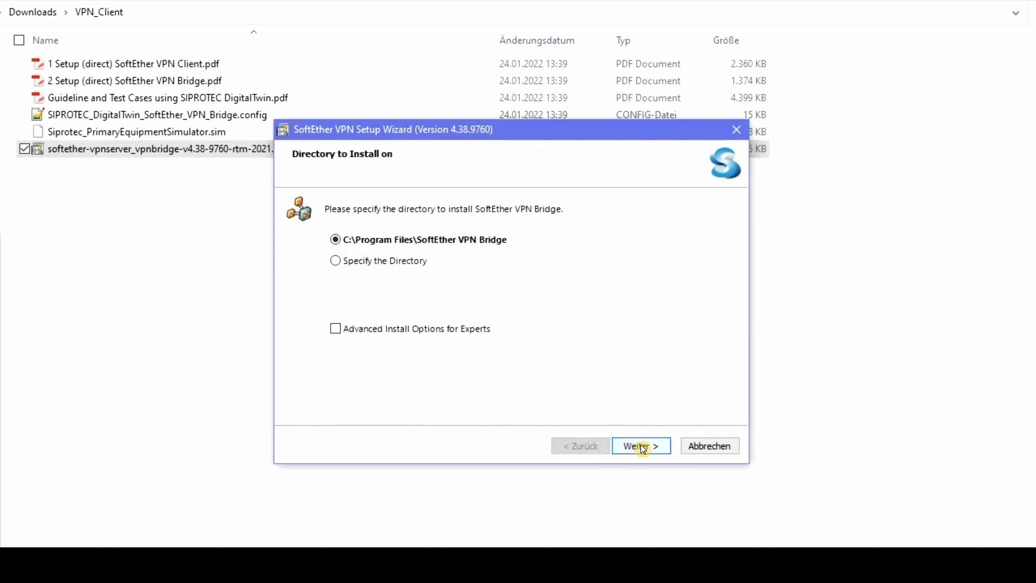
click(640, 445)
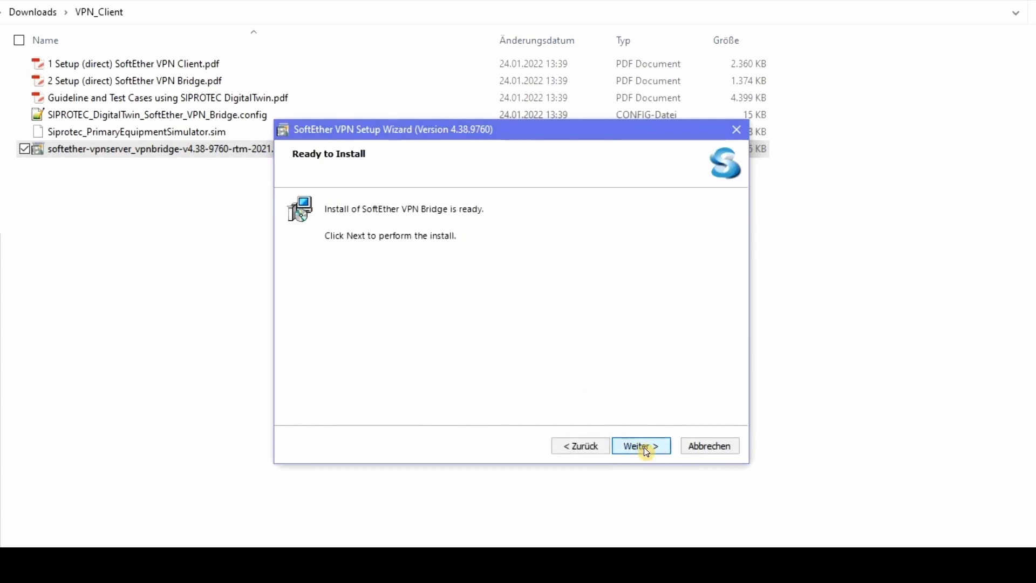
click(640, 445)
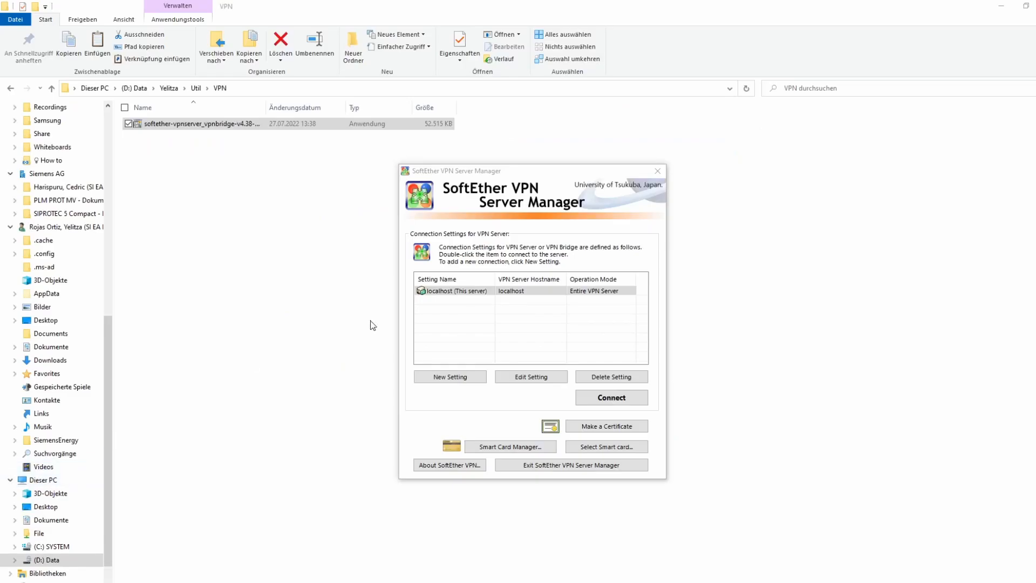
Connect to the localhost VPN Bridge, skipping the administrator password, reaching Easy Setup
click(455, 290)
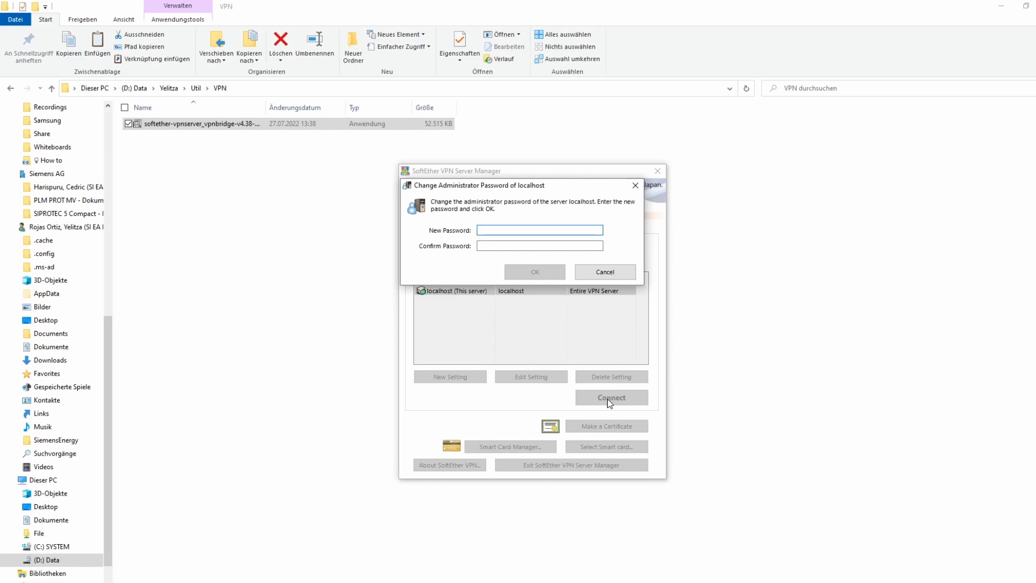
click(539, 229)
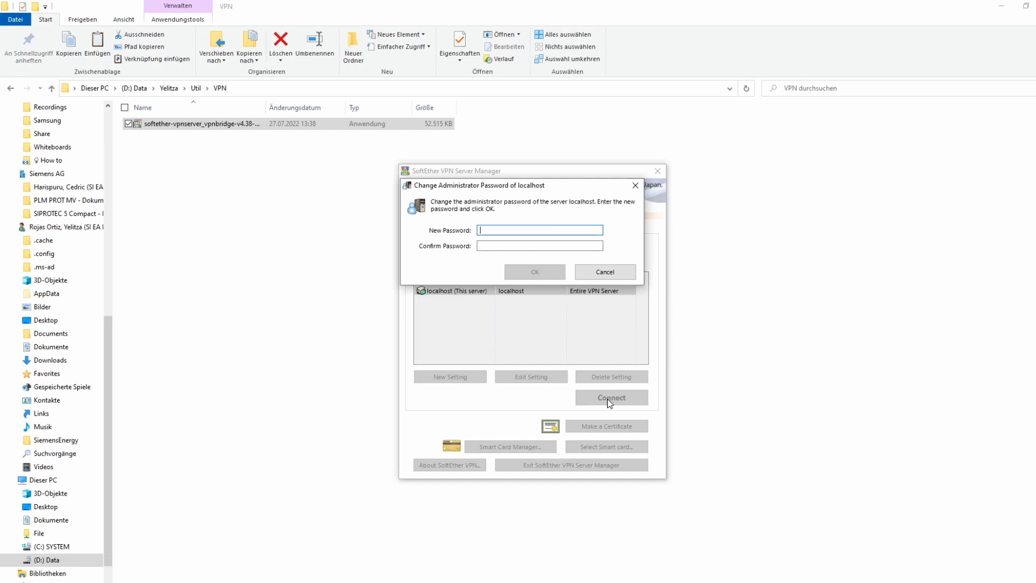
mouse_move(606, 401)
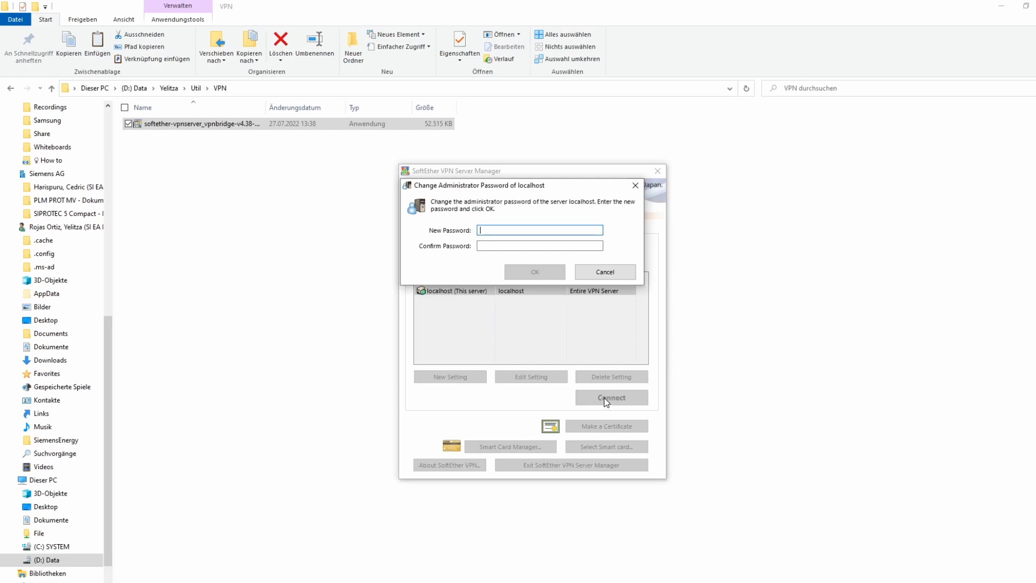
click(603, 272)
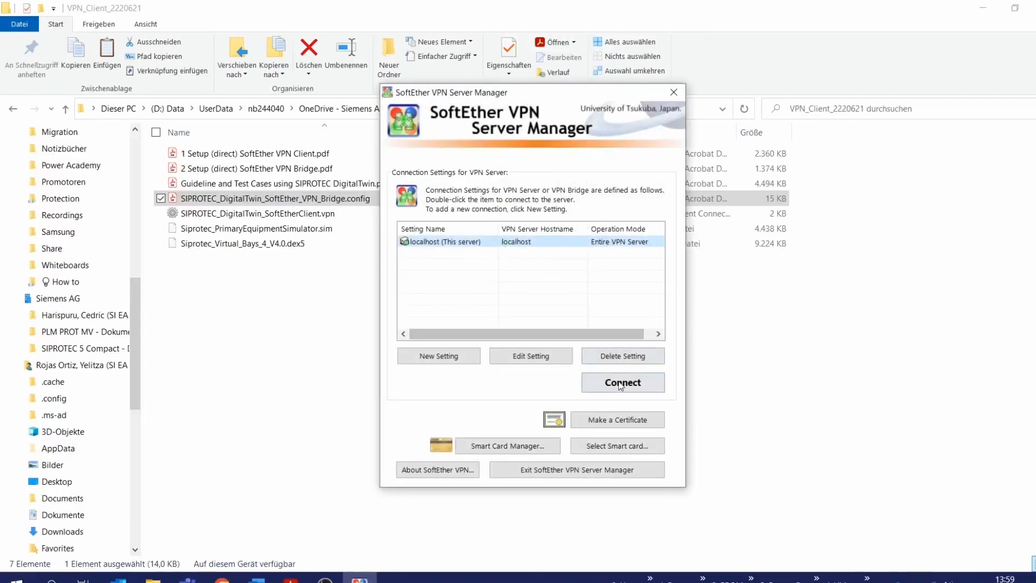
click(622, 382)
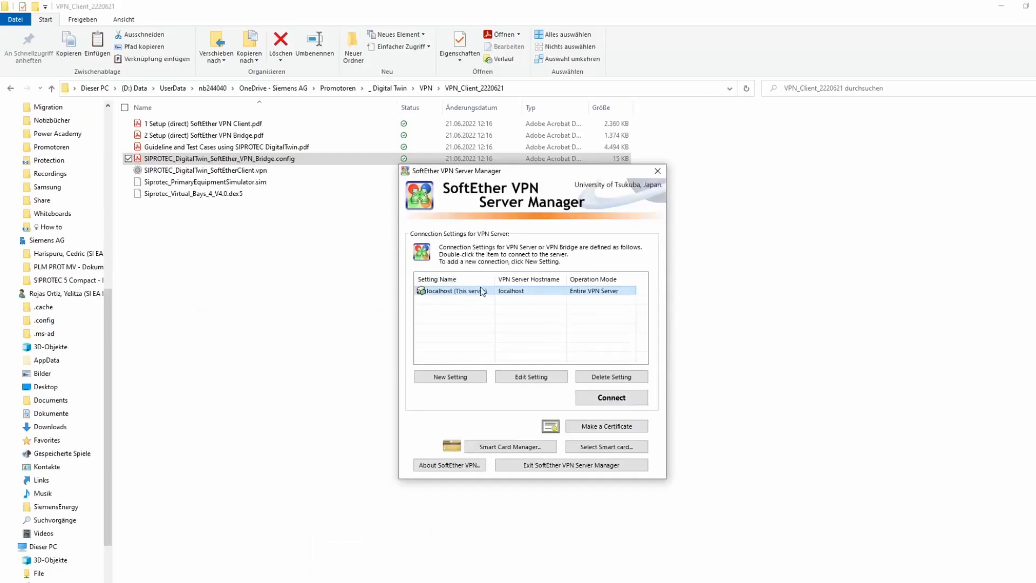
click(611, 397)
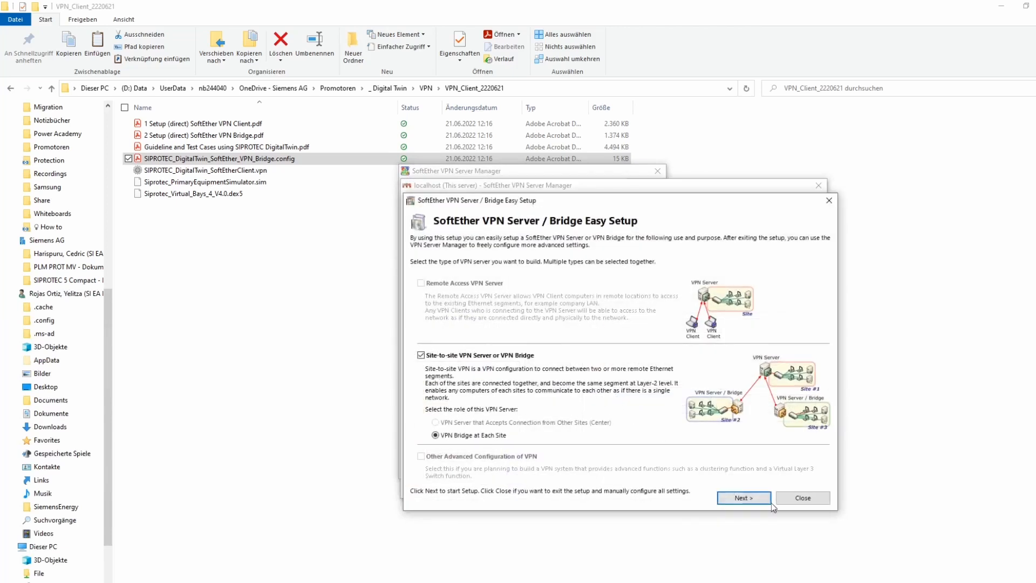
mouse_move(801, 497)
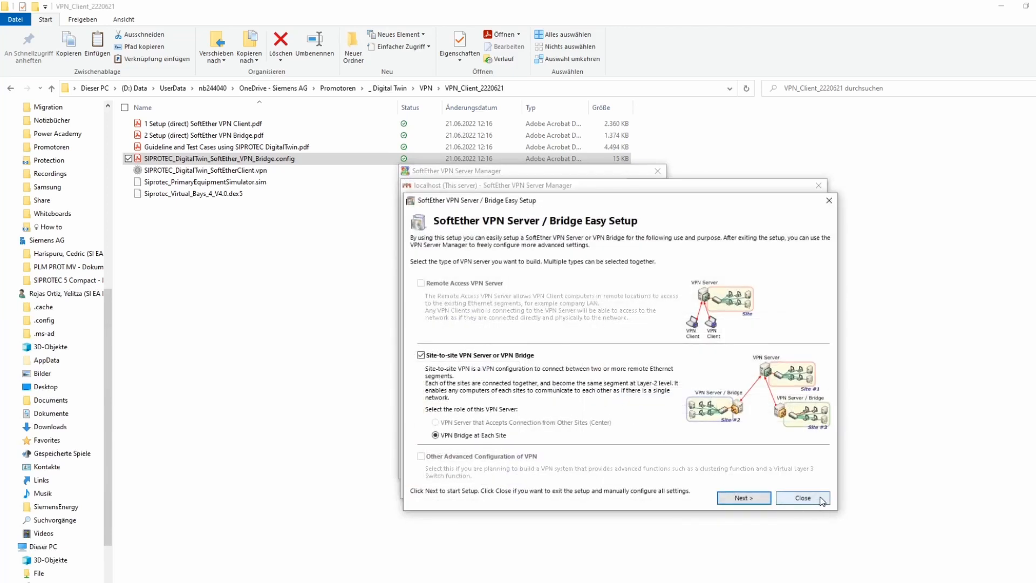
Import and apply SIPROTEC_DigitalTwin_SoftEther_VPN_Bridge.config as the bridge configuration
click(801, 498)
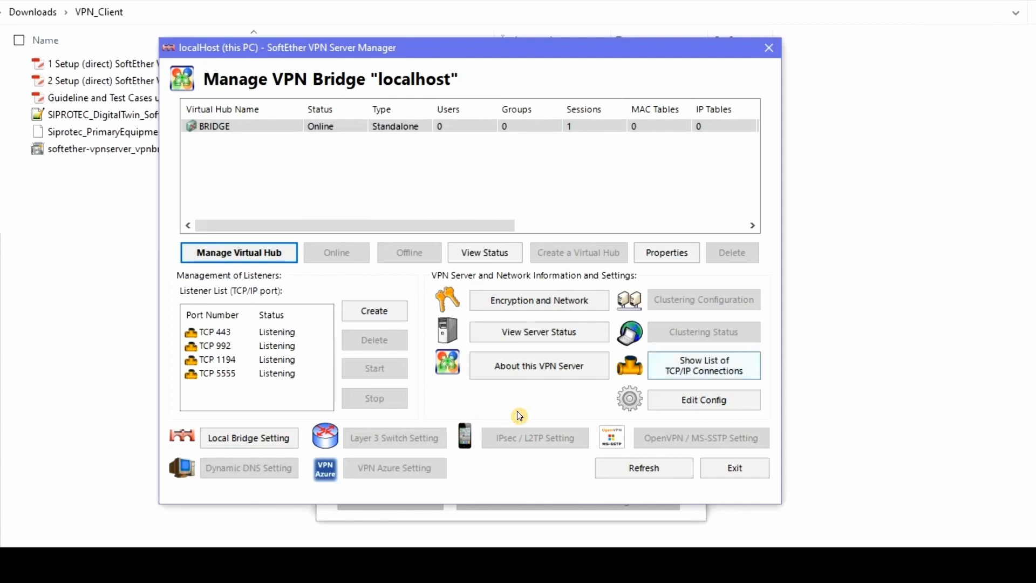
mouse_move(633, 410)
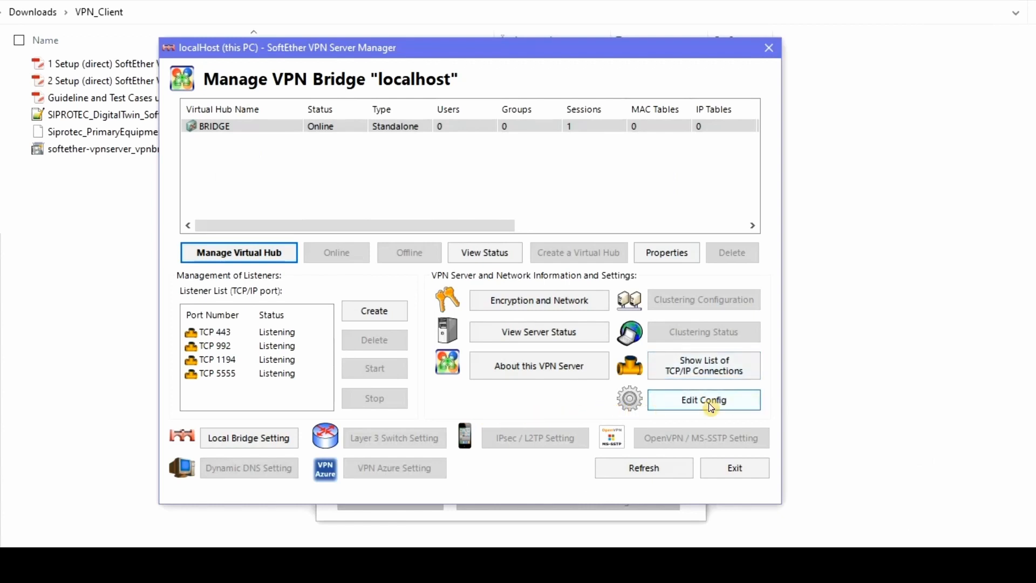
click(702, 400)
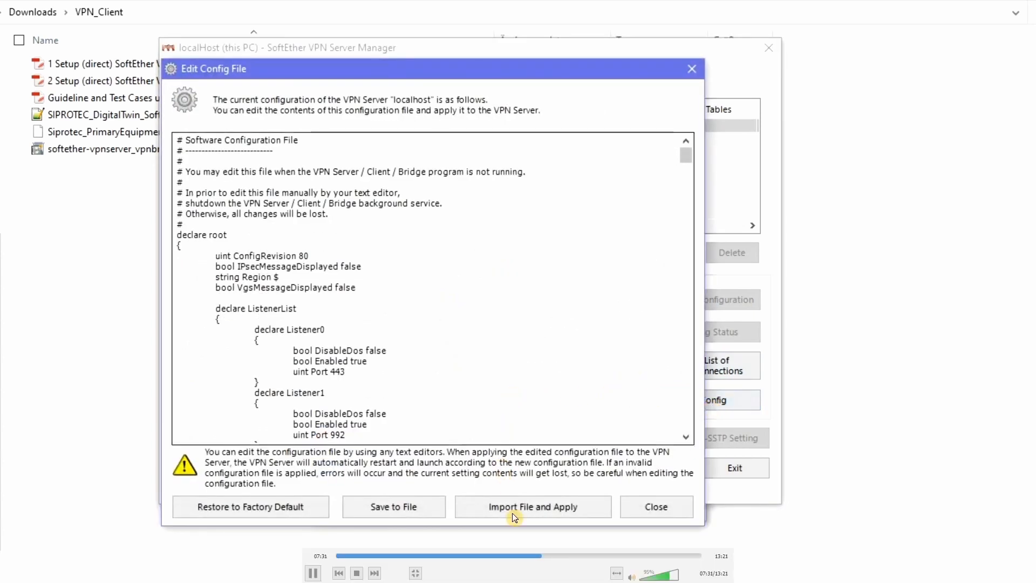
click(532, 507)
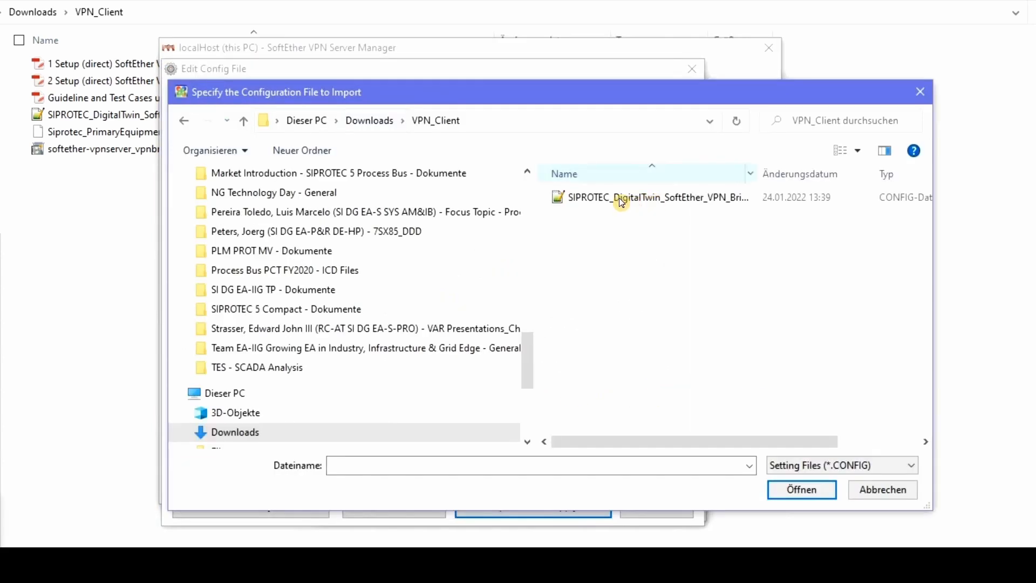
click(657, 196)
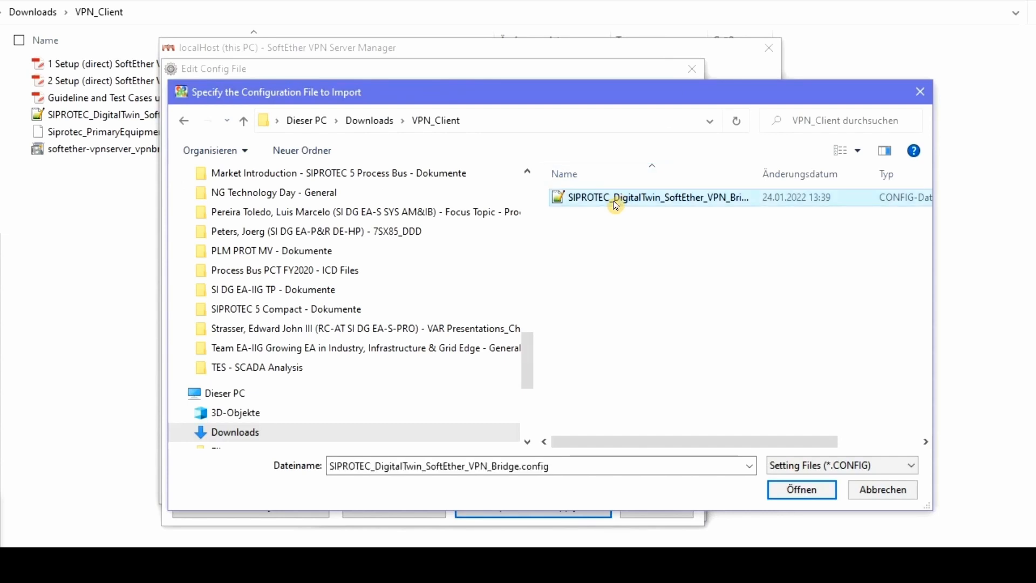
click(800, 489)
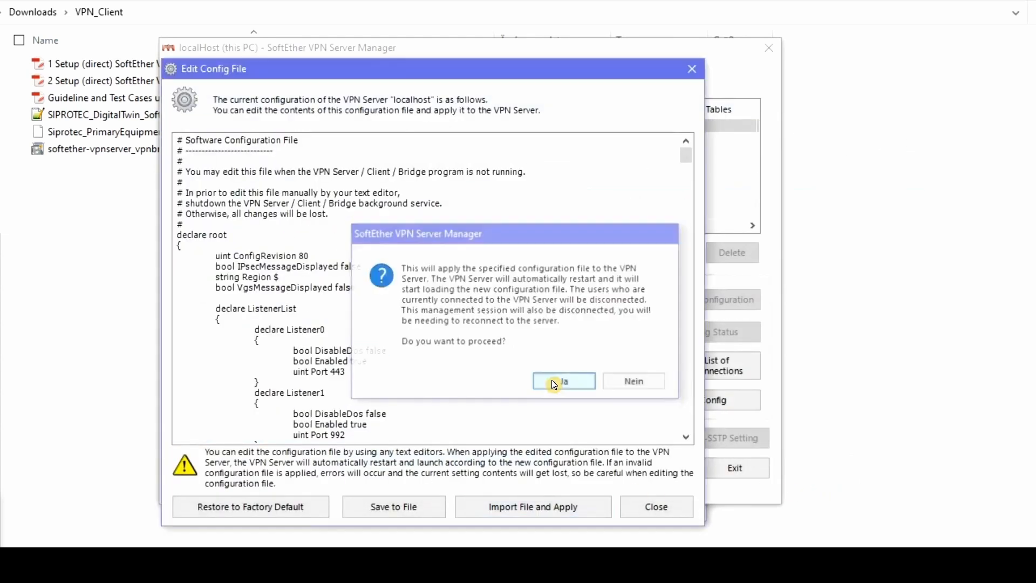
click(563, 380)
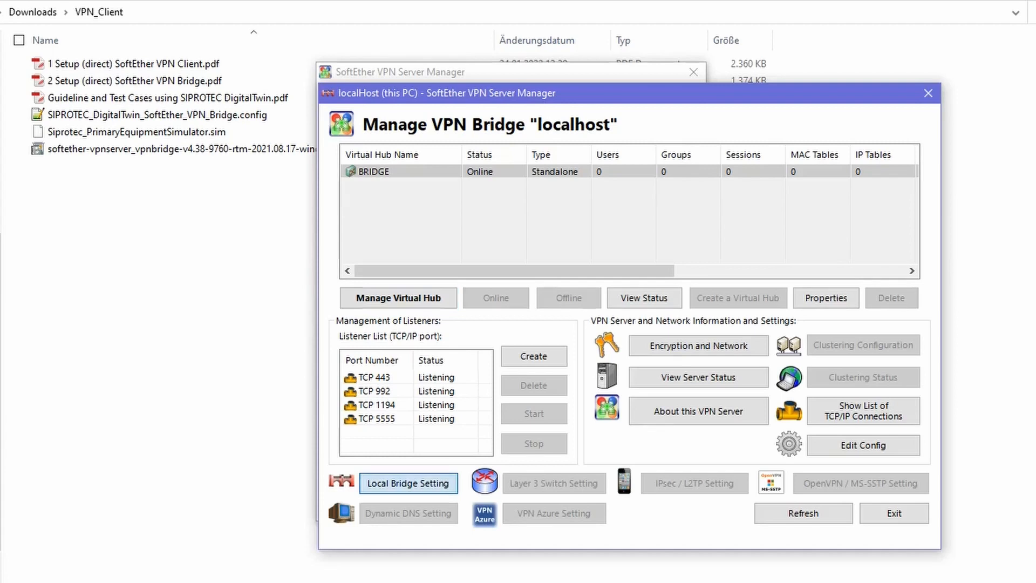
Create a local bridge from virtual hub BRIDGE to the Intel Ethernet adapter
click(408, 484)
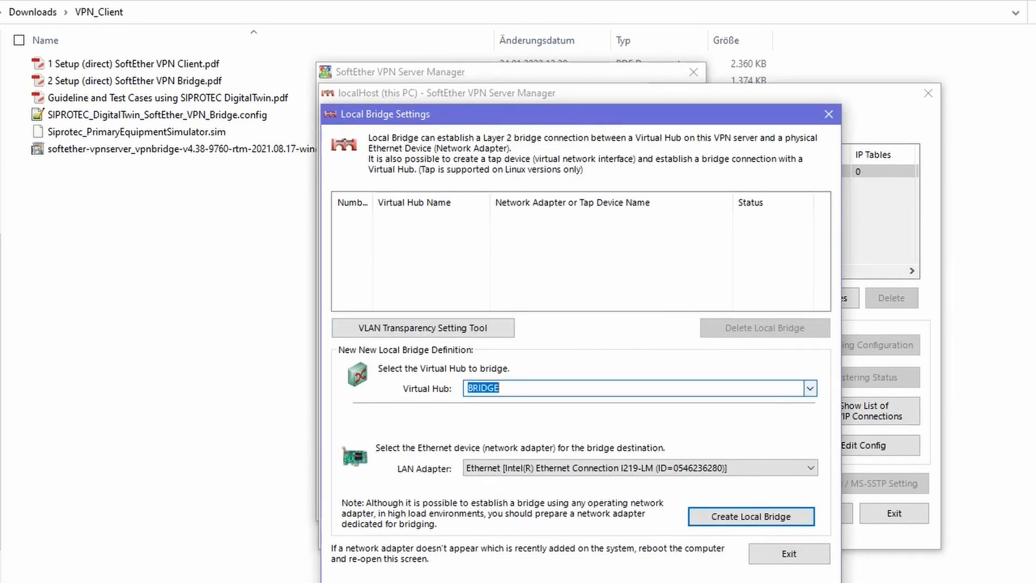
click(637, 467)
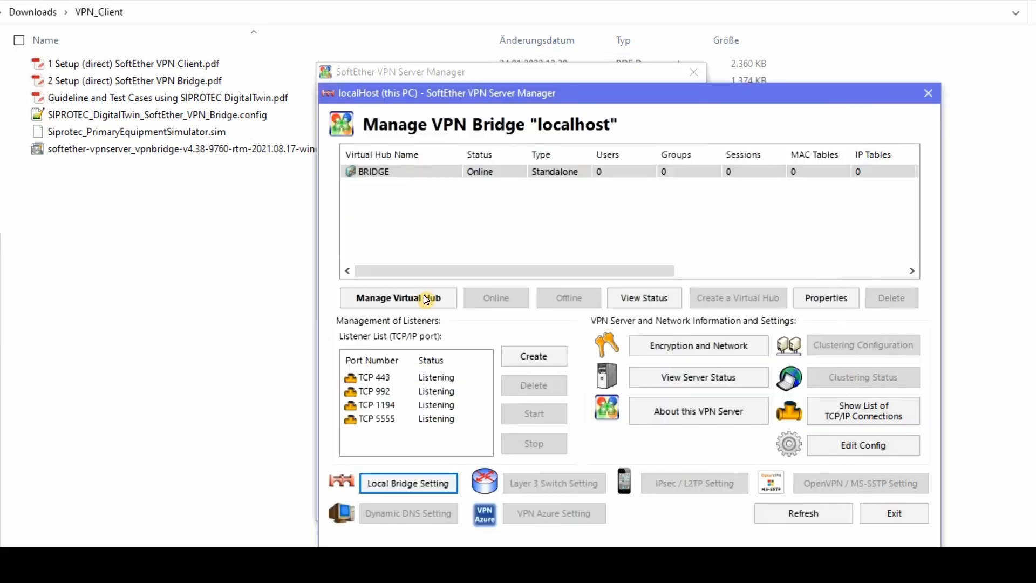
Open the BRIDGE hub's SIPROTEC_DigitalTwin cascade connection for editing
click(397, 298)
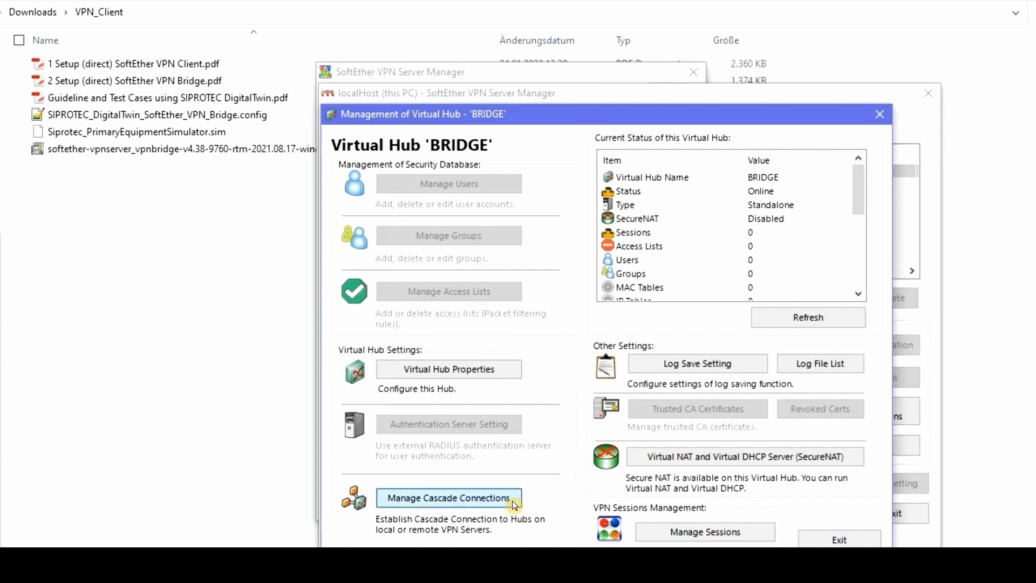
click(448, 497)
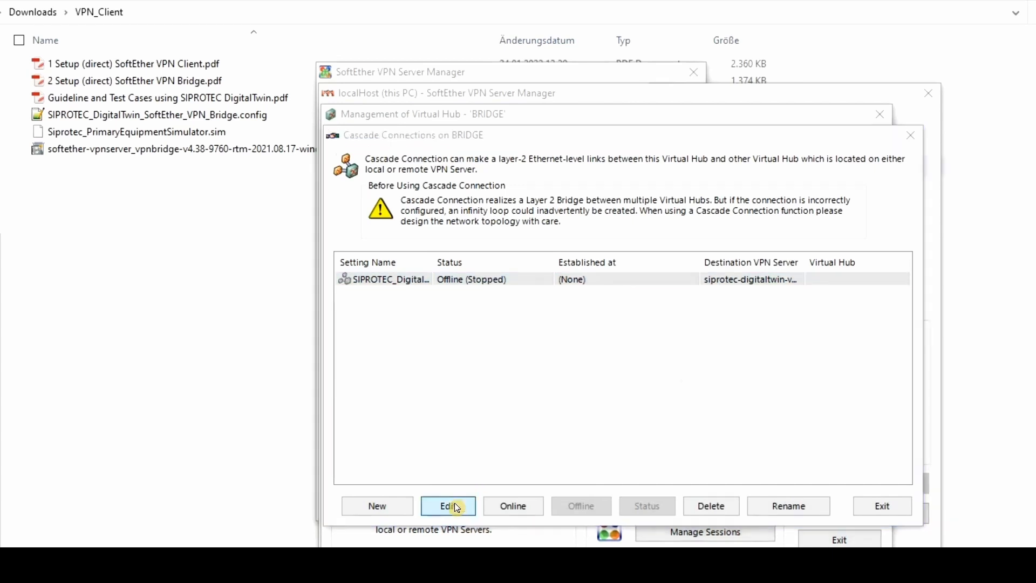
click(447, 505)
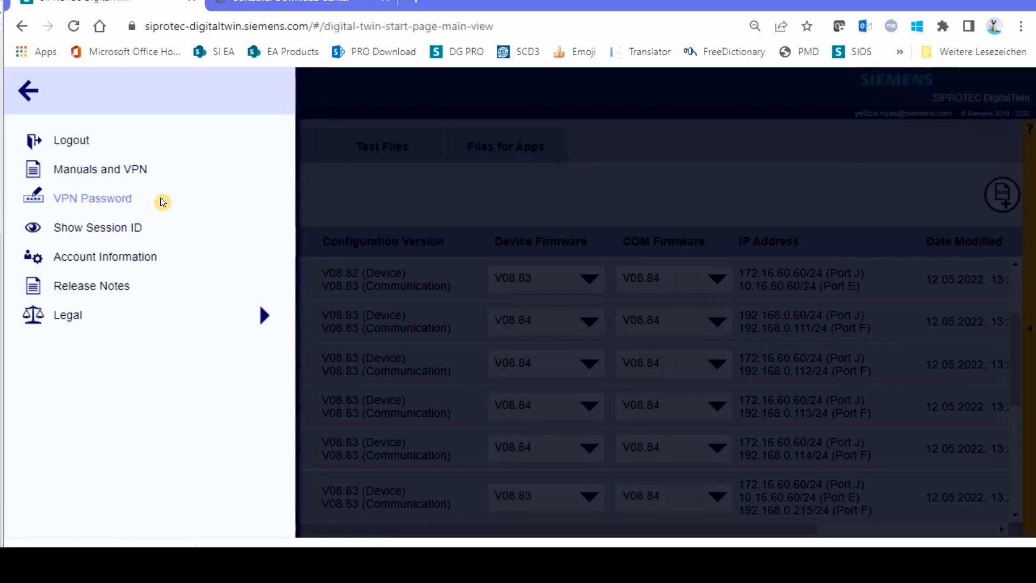
Generate a one-day VPN password in DigitalTwin and copy it to the clipboard
click(93, 198)
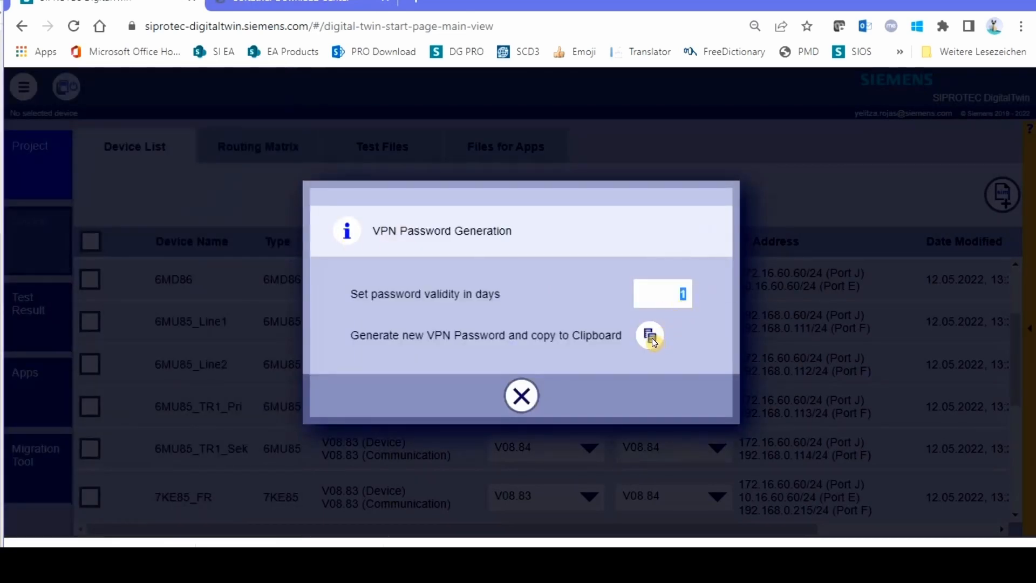
click(650, 335)
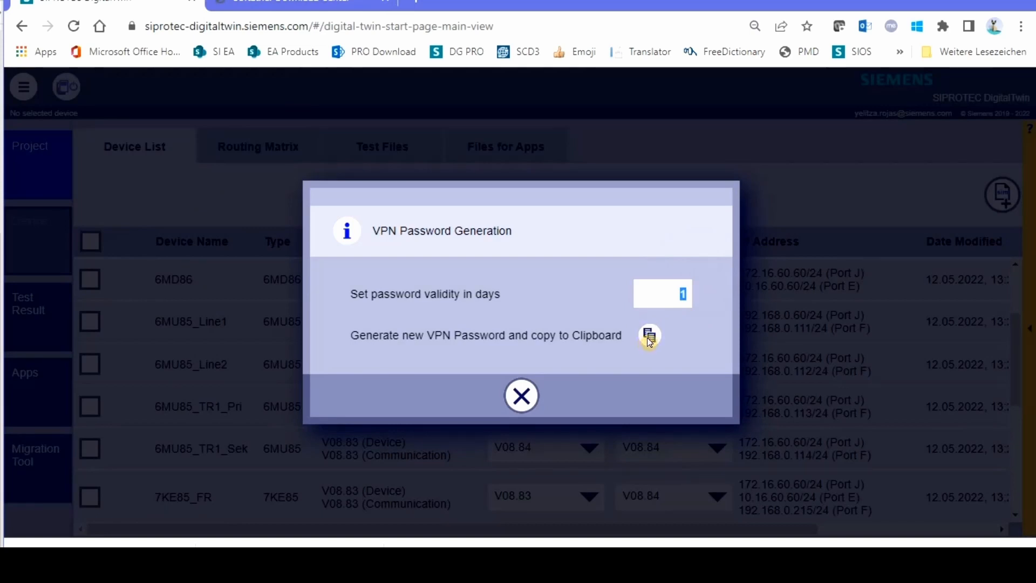